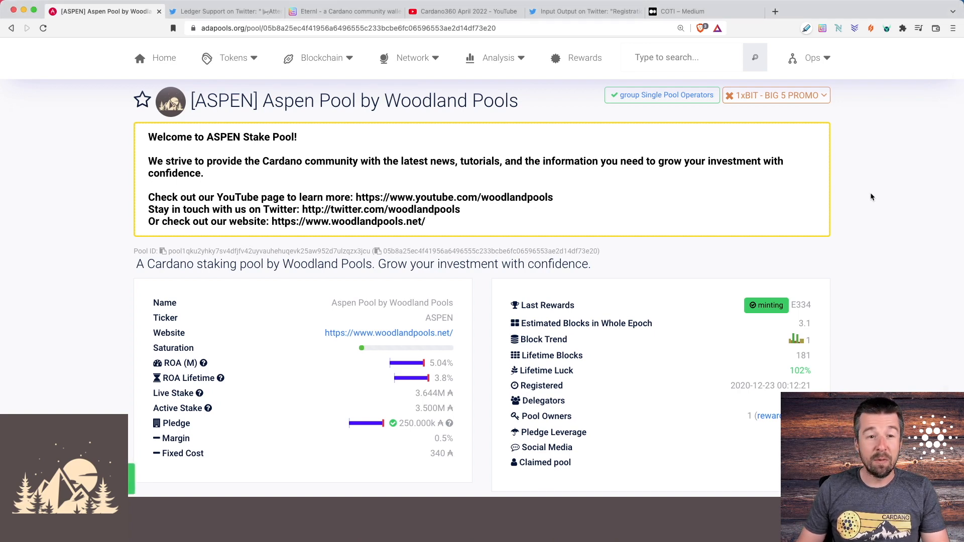
Step: View Ledger Support's tweet announcing Cardano app v4.0.0 in Ledger Live
left_click(224, 11)
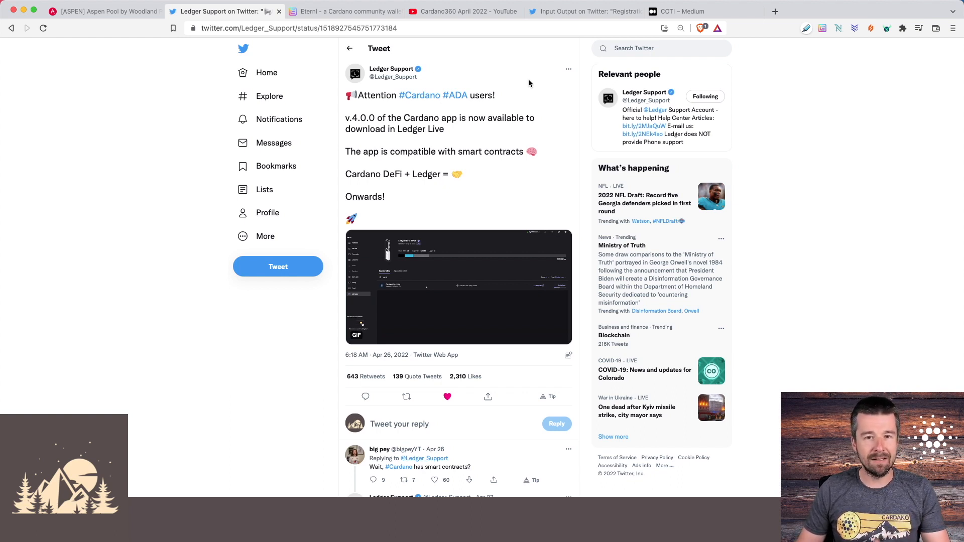
mouse_move(522, 80)
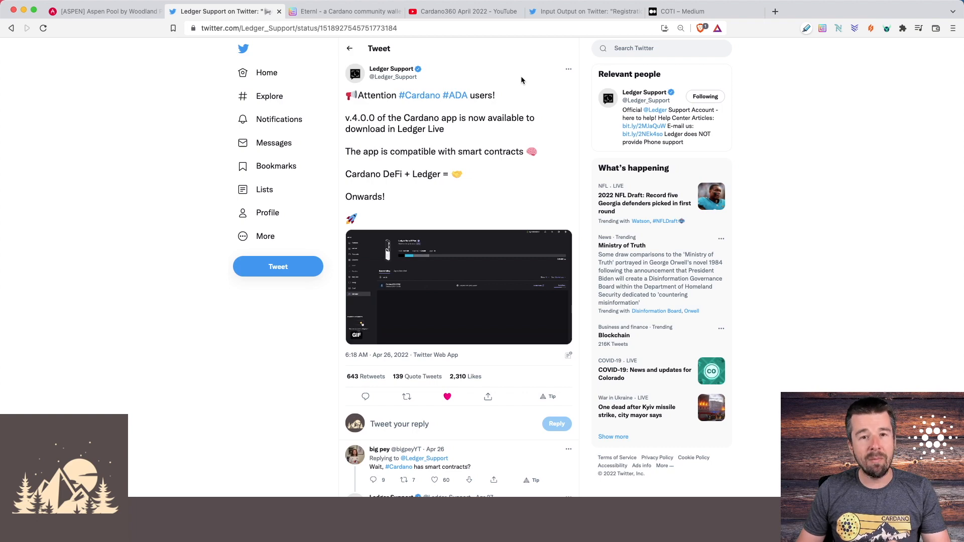
mouse_move(476, 169)
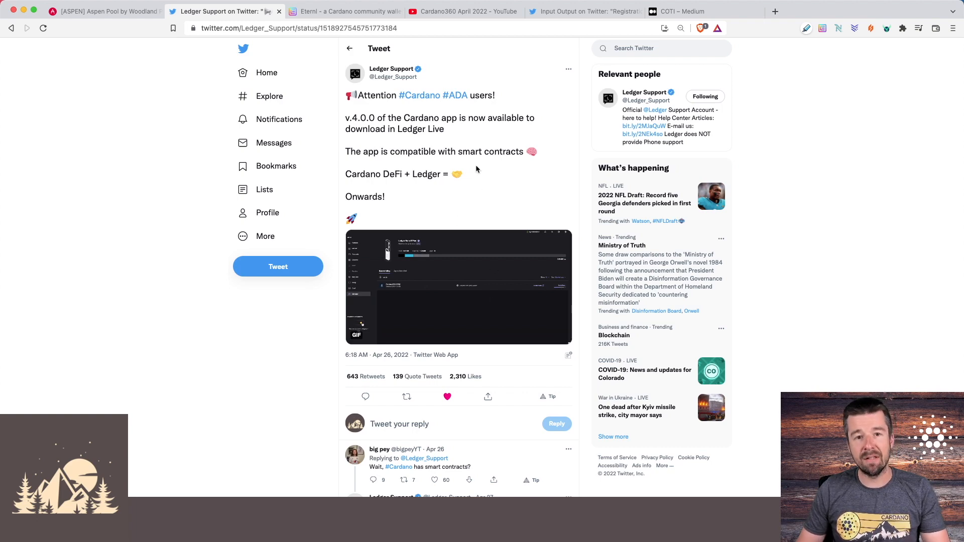
left_click(344, 11)
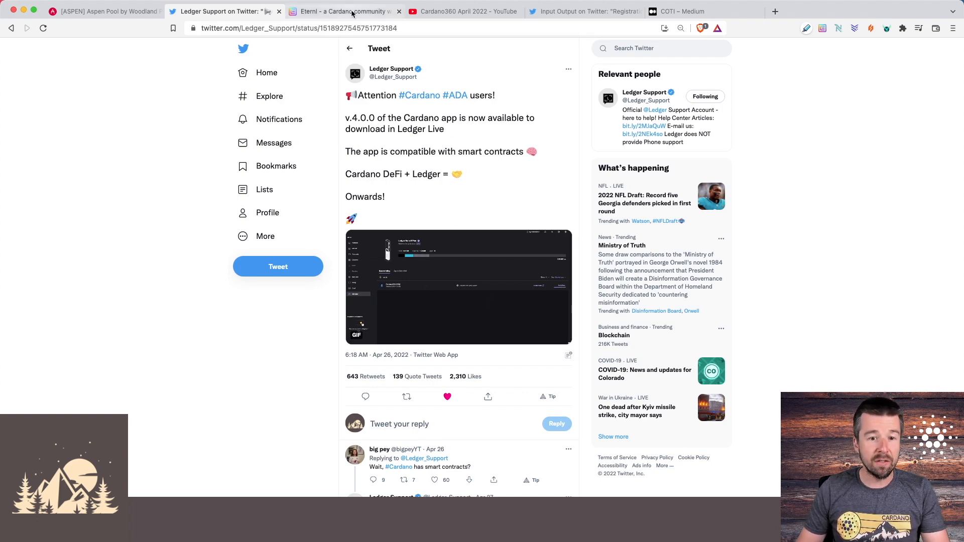
Step: Enable Account #0 of the WP Ledger Nano X wallet as the DApp account via the account list
left_click(342, 11)
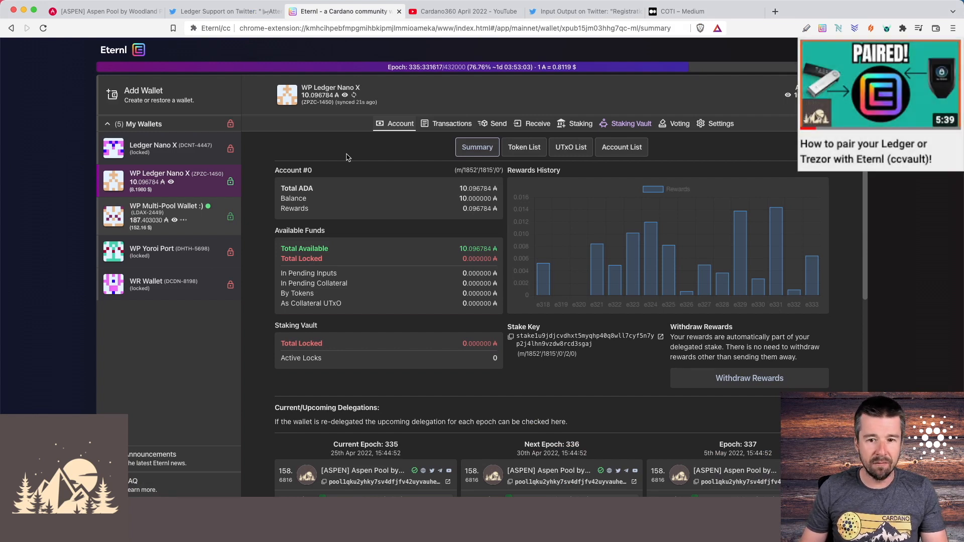
mouse_move(189, 183)
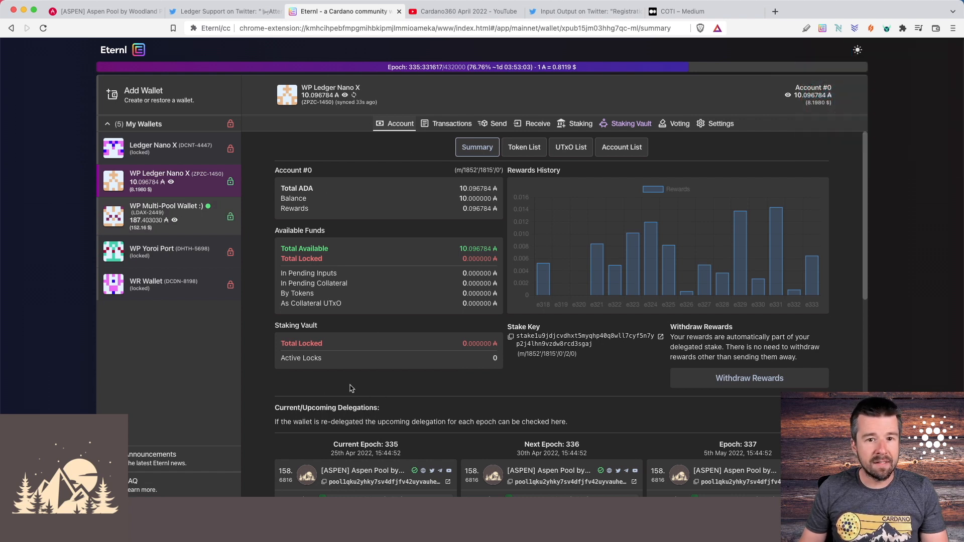
mouse_move(318, 385)
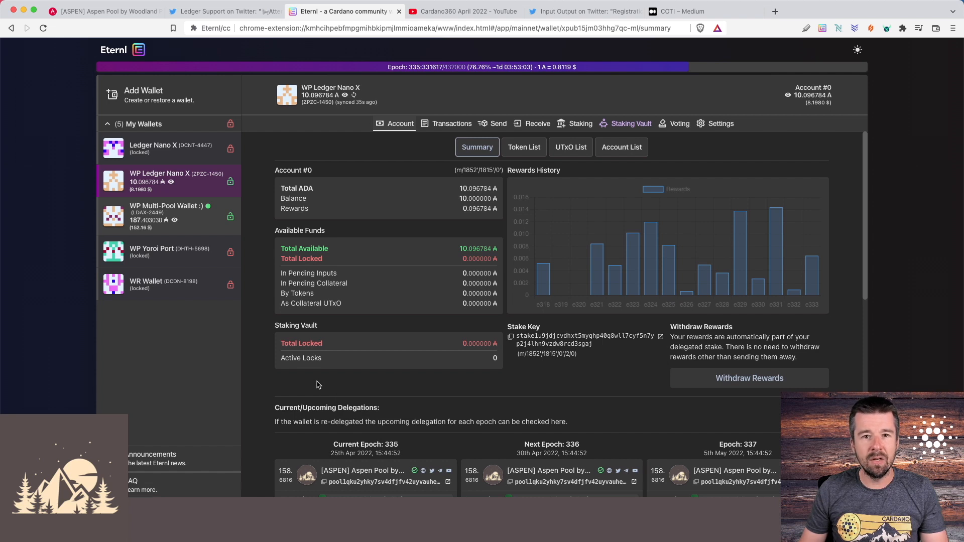
mouse_move(514, 178)
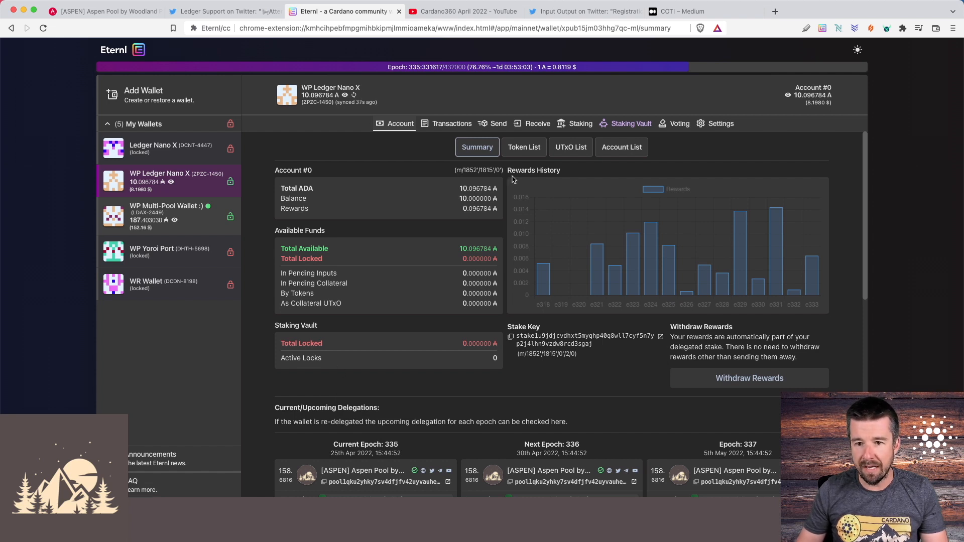
left_click(620, 146)
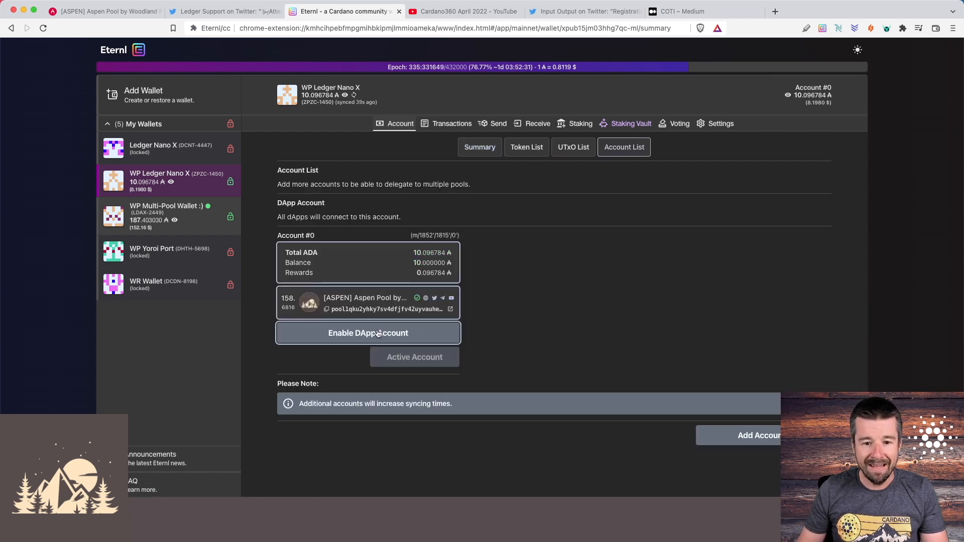
left_click(367, 333)
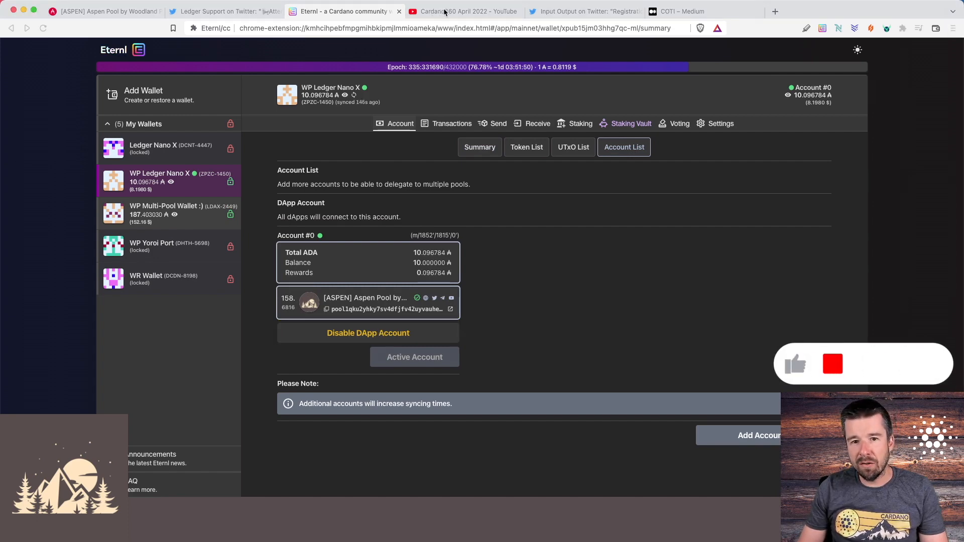
Step: Play the Cardano360 April 2022 video through to the Marlowe Pioneers Program chapter
left_click(461, 11)
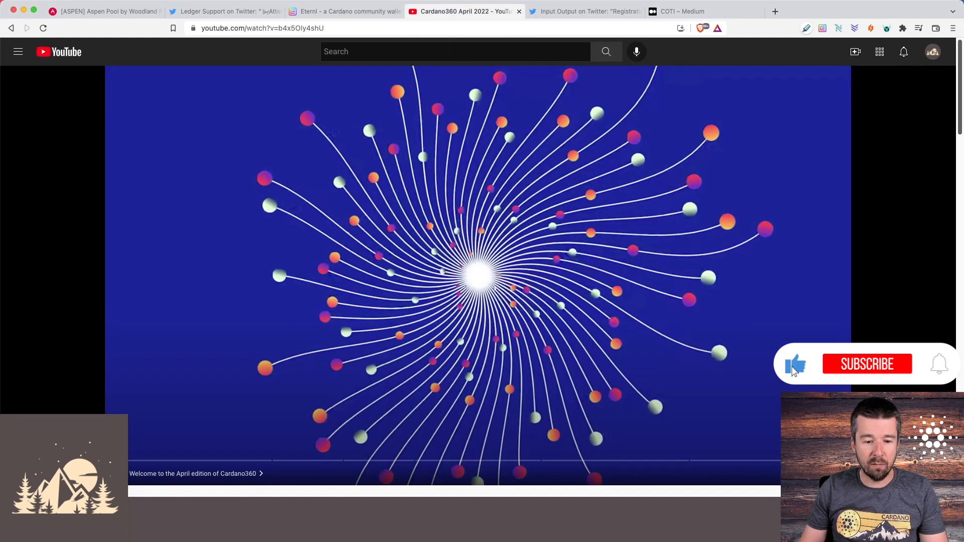
left_click(867, 364)
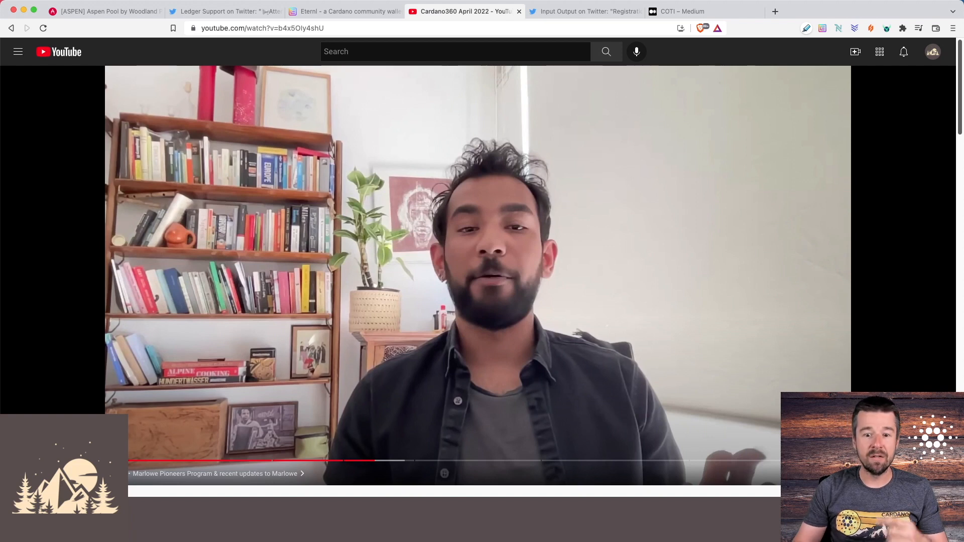
mouse_move(377, 461)
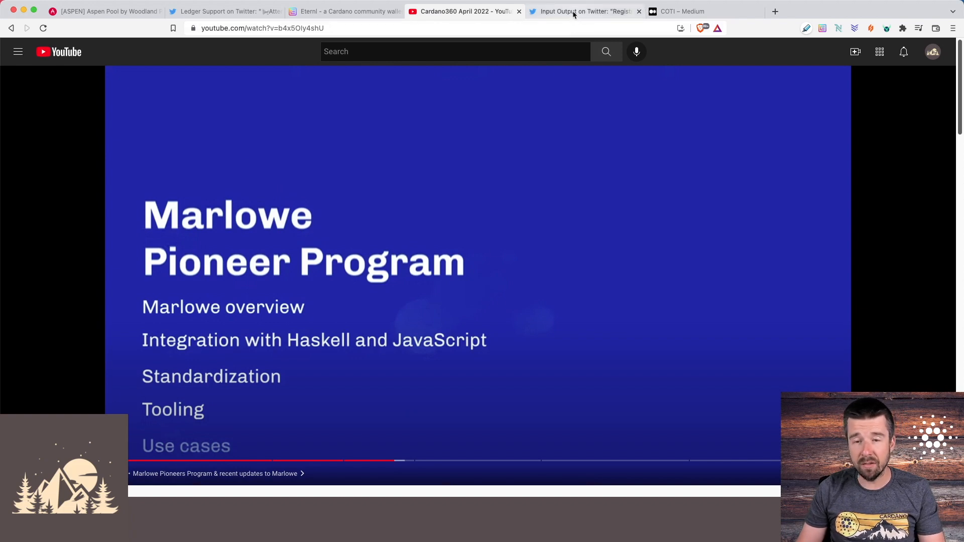
Step: Show Input Output's tweet that Marlowe Pioneer Program registration is open
left_click(584, 11)
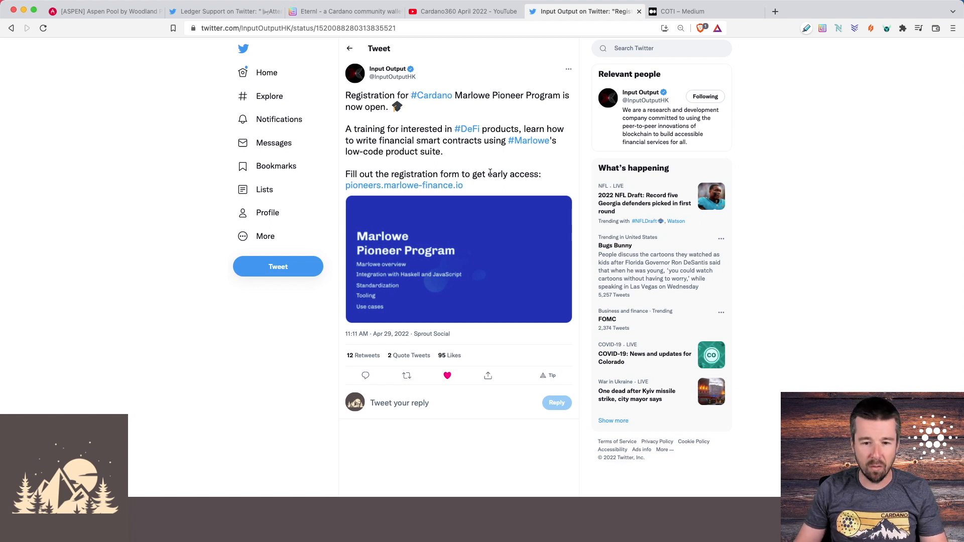
Step: Go back to the Cardano360 April 2022 video on its Marlowe Pioneer Program slide
left_click(462, 11)
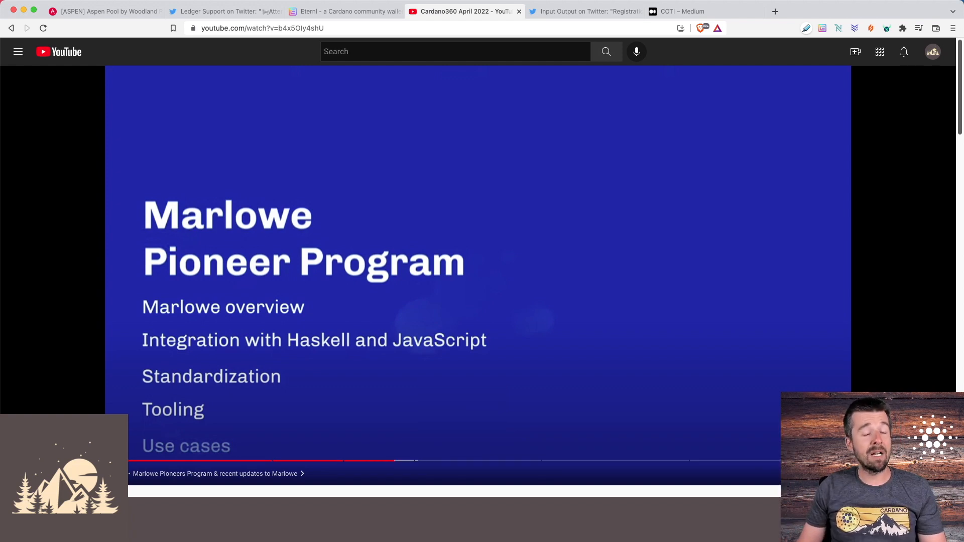
mouse_move(228, 460)
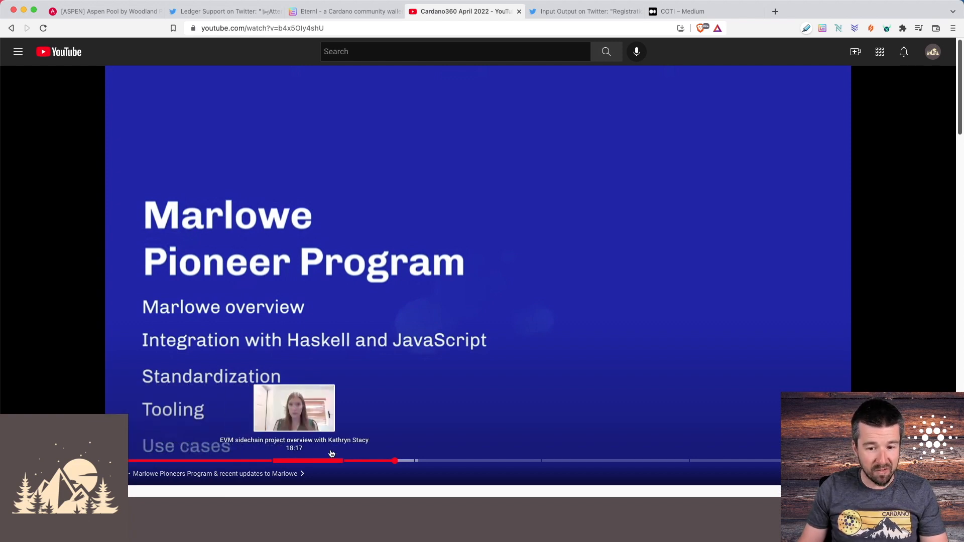
mouse_move(341, 495)
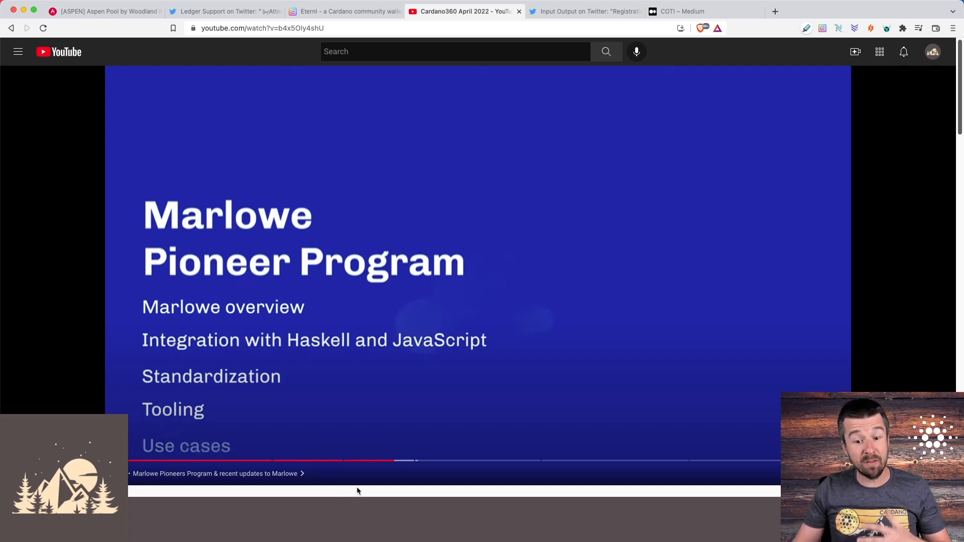
mouse_move(582, 462)
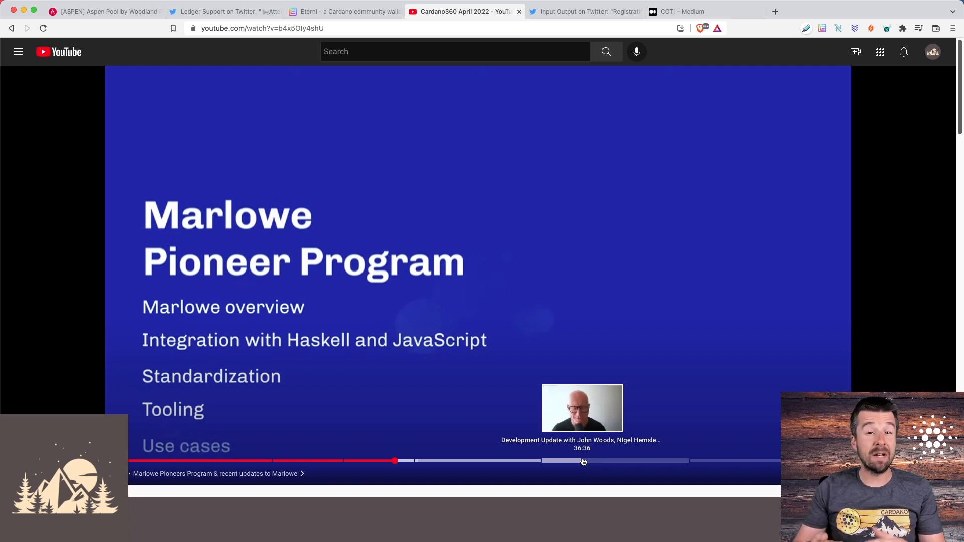
mouse_move(579, 461)
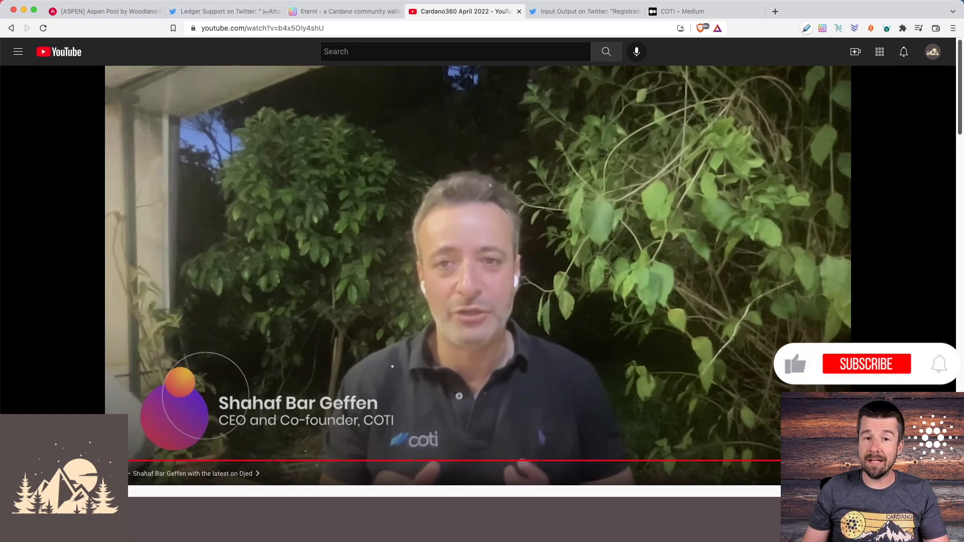
Step: Pause the video's COTI interview and switch to the COTI publication on Medium
left_click(867, 363)
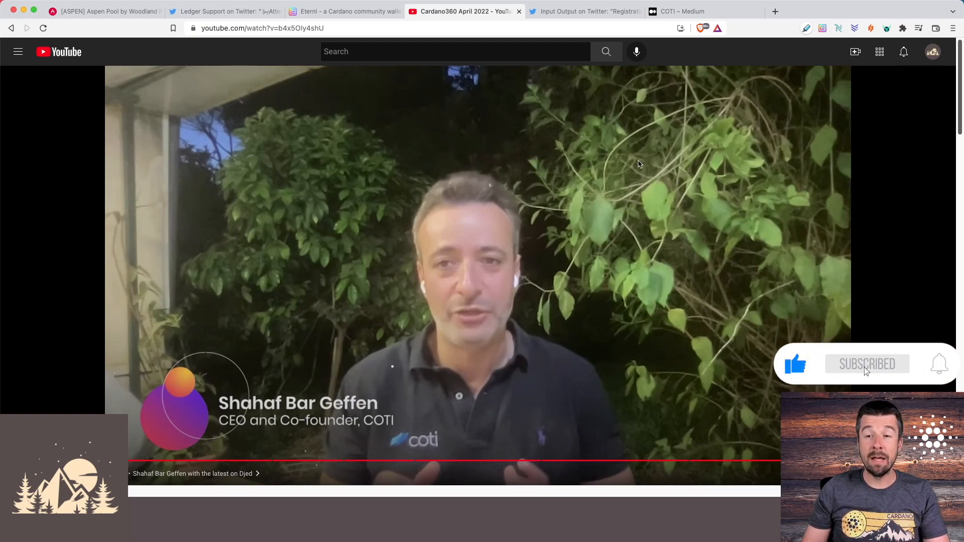
left_click(683, 11)
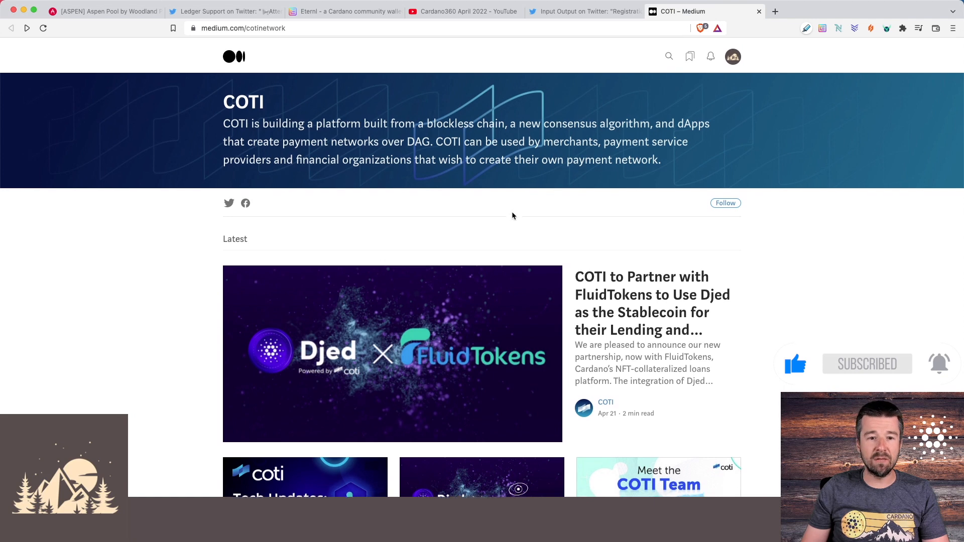
Step: Skim the COTI FluidTokens Djed post, then return to the Cardano360 video's COTI segment
scroll("down", 3)
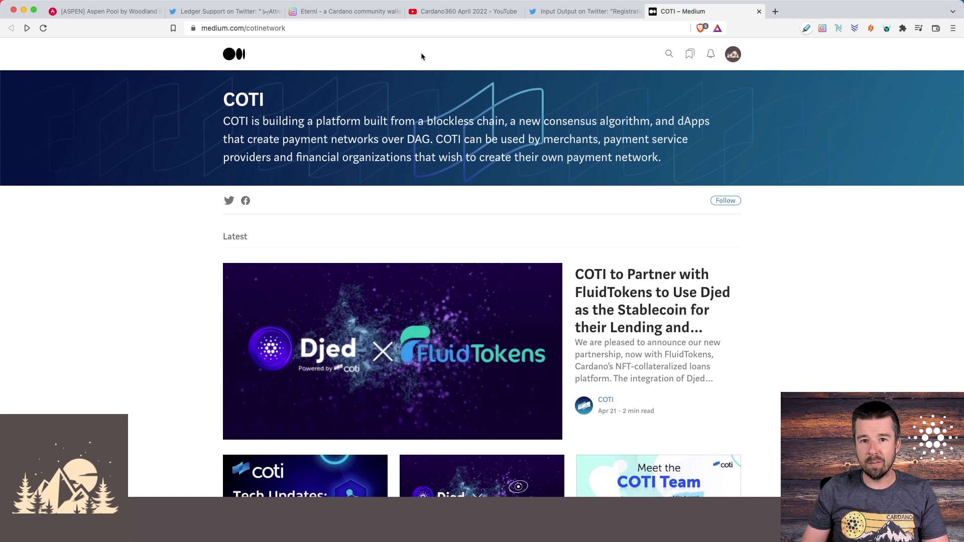
left_click(463, 11)
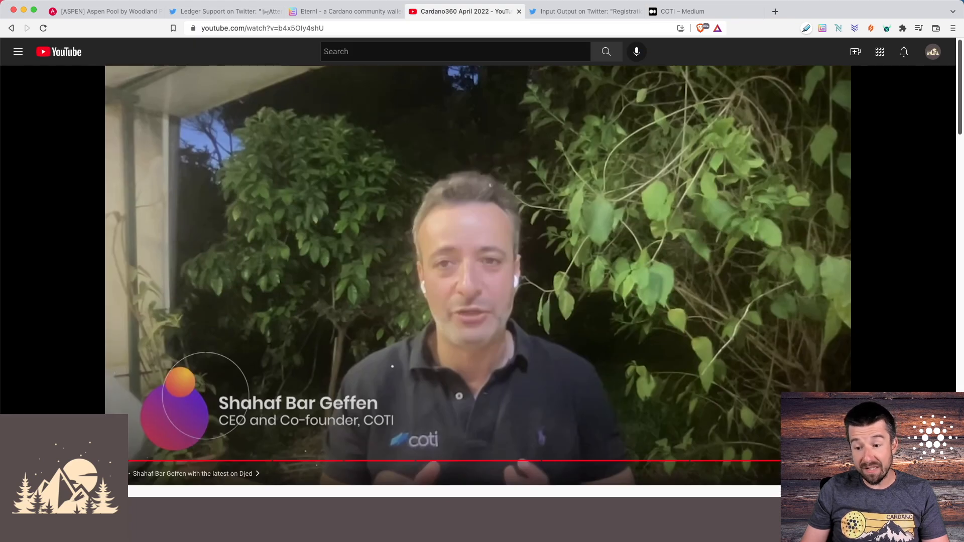